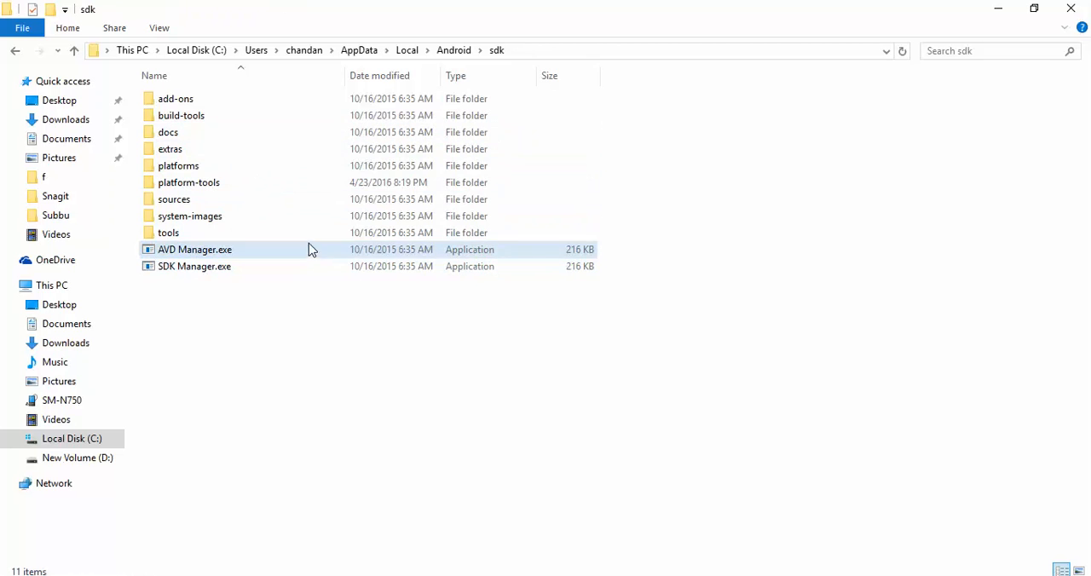
Enter the platform-tools folder inside the Android sdk folder to expose its full path
{"action": "double_click", "coordinate": [187, 183]}
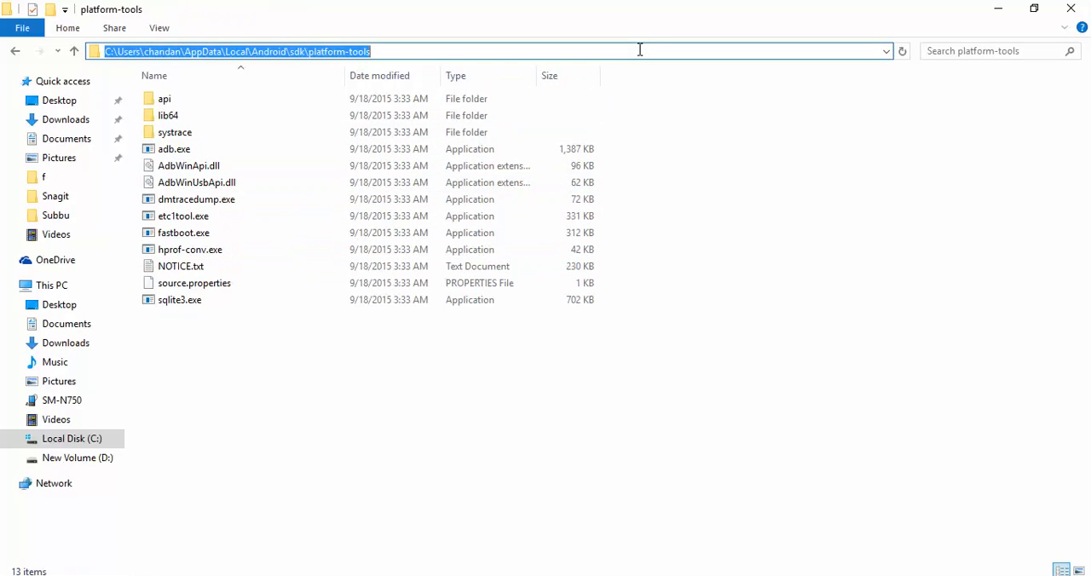
{"action": "mouse_move", "coordinate": [496, 416]}
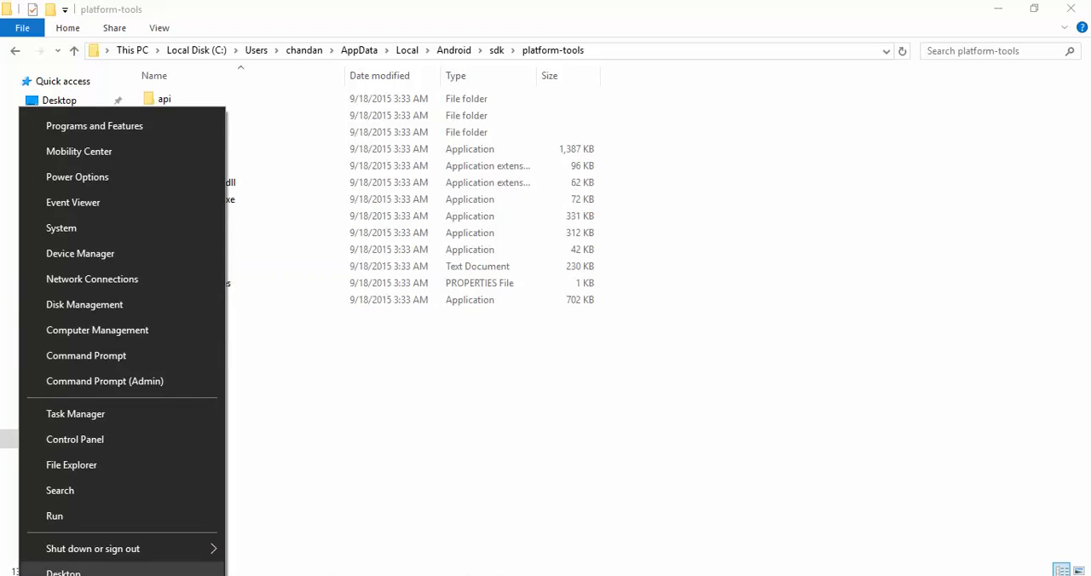
Reach the Environment Variables window via System, Advanced system settings
{"action": "left_click", "coordinate": [62, 229]}
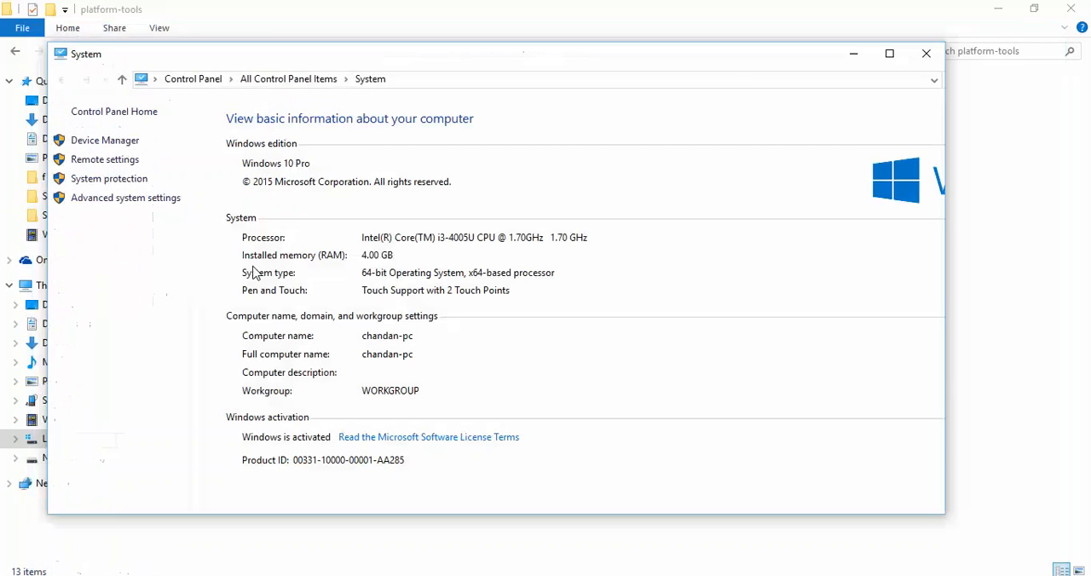
{"action": "left_click", "coordinate": [890, 53]}
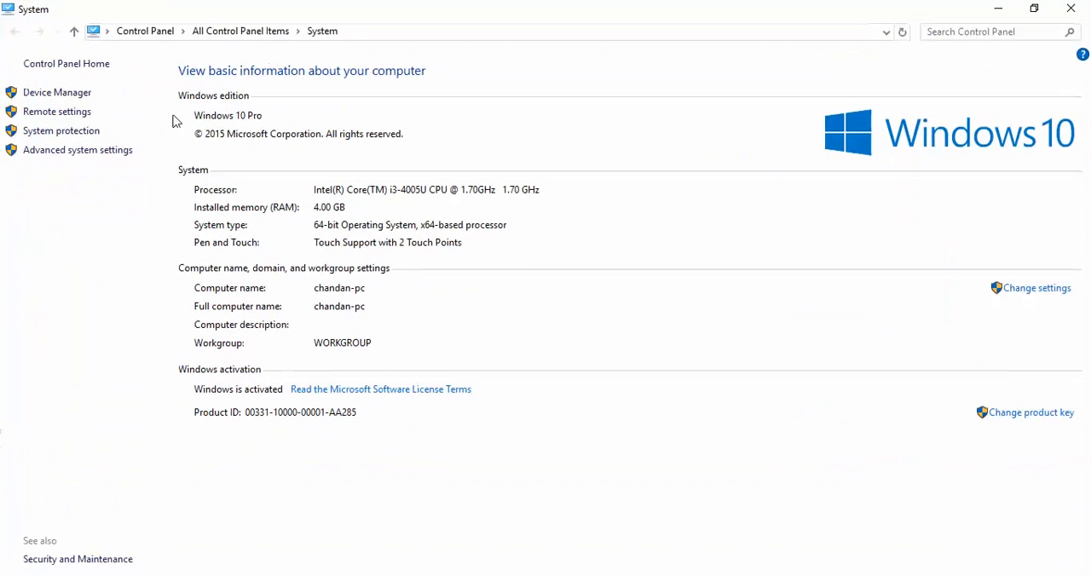
{"action": "left_click", "coordinate": [79, 150]}
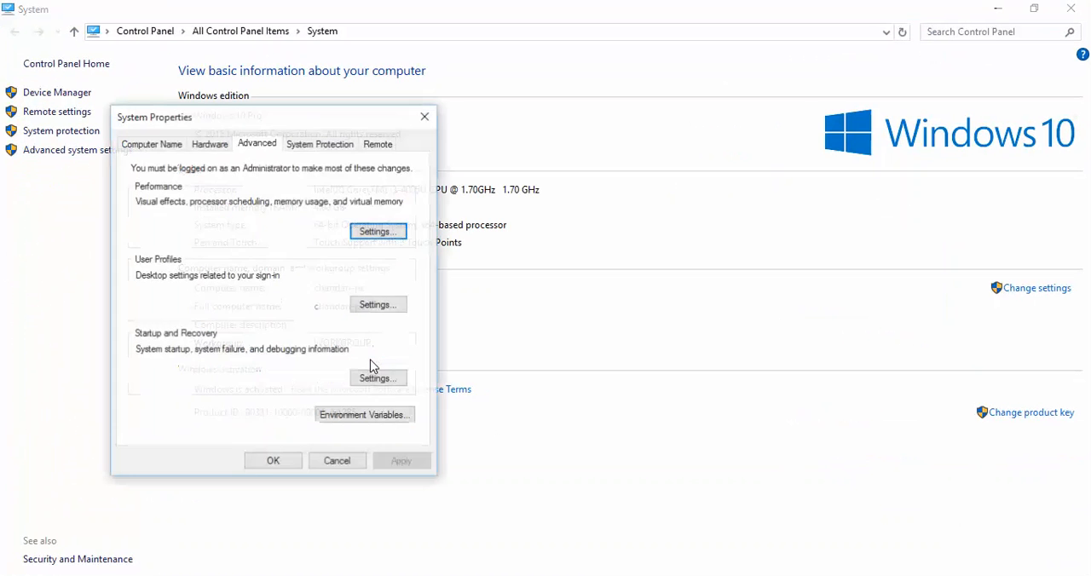
{"action": "left_click", "coordinate": [365, 414]}
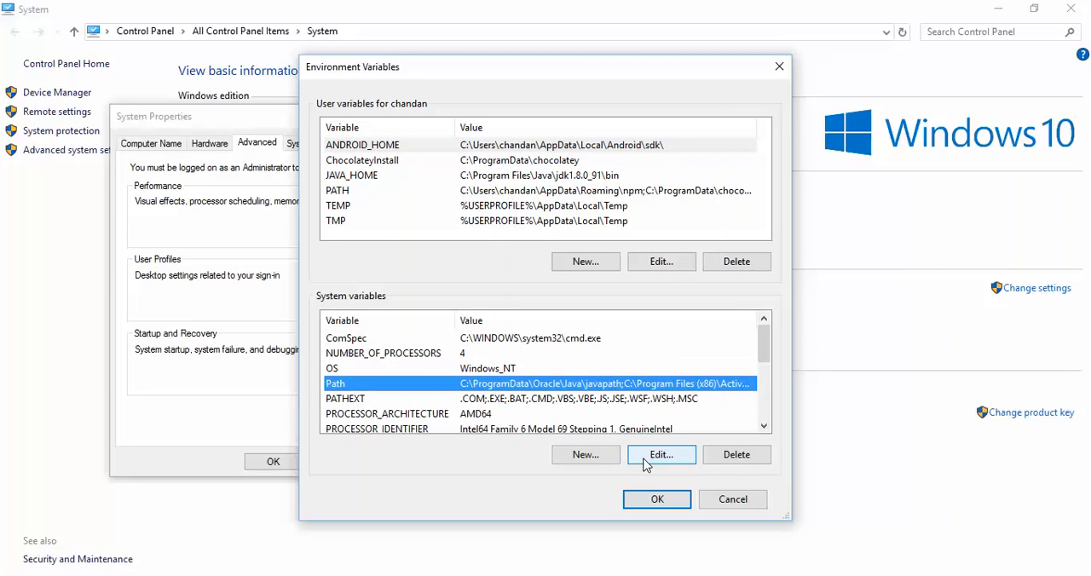
{"action": "mouse_move", "coordinate": [680, 458]}
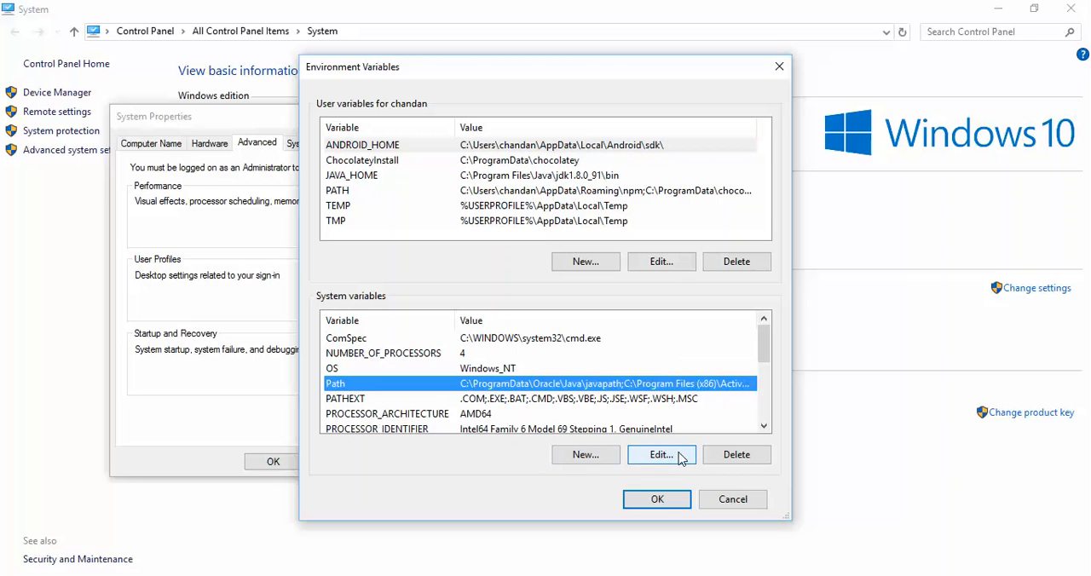
{"action": "mouse_move", "coordinate": [613, 475]}
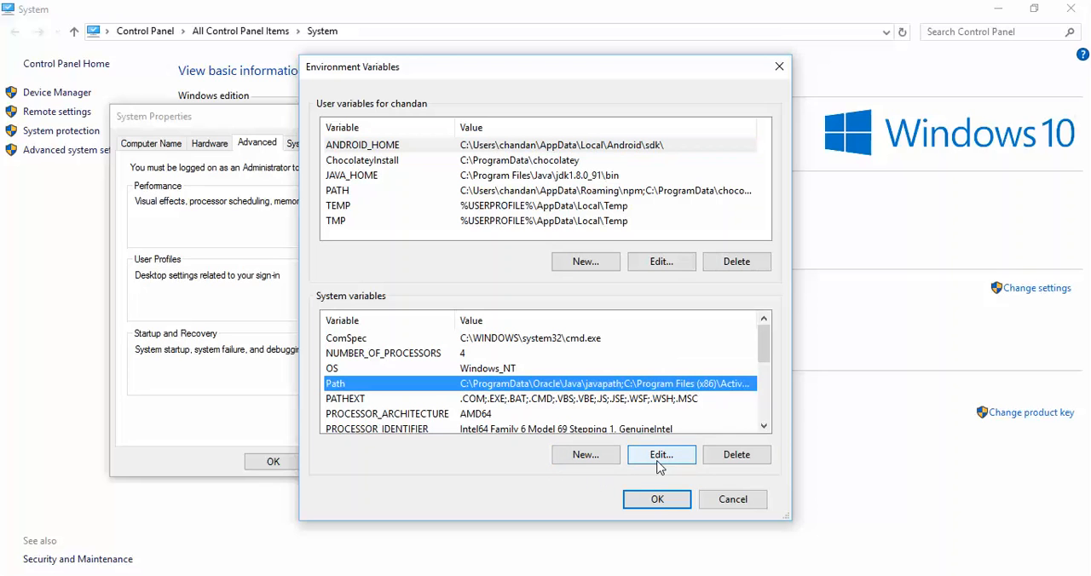
{"action": "mouse_move", "coordinate": [587, 454]}
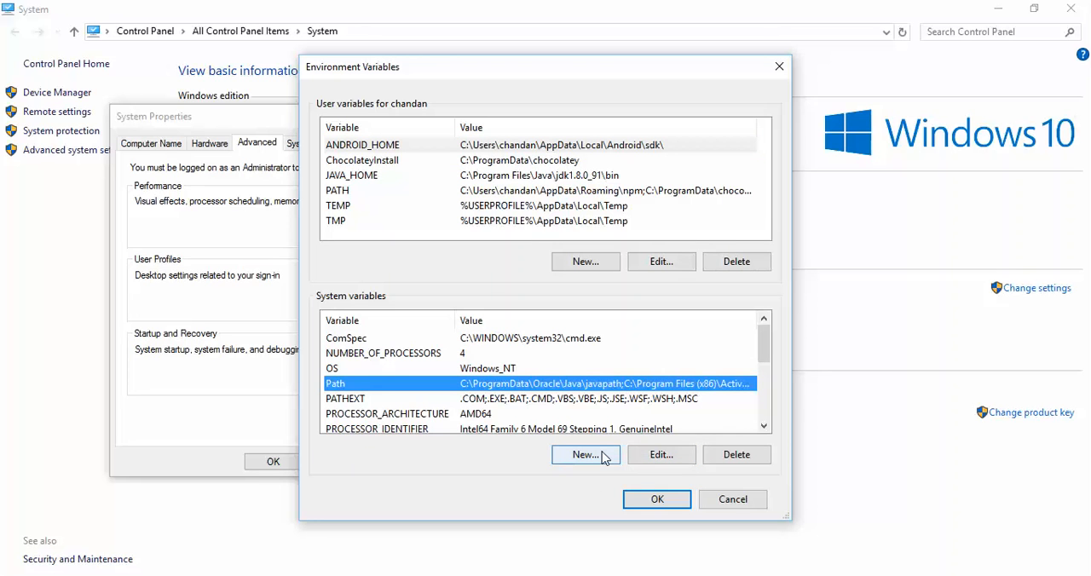
{"action": "mouse_move", "coordinate": [617, 421]}
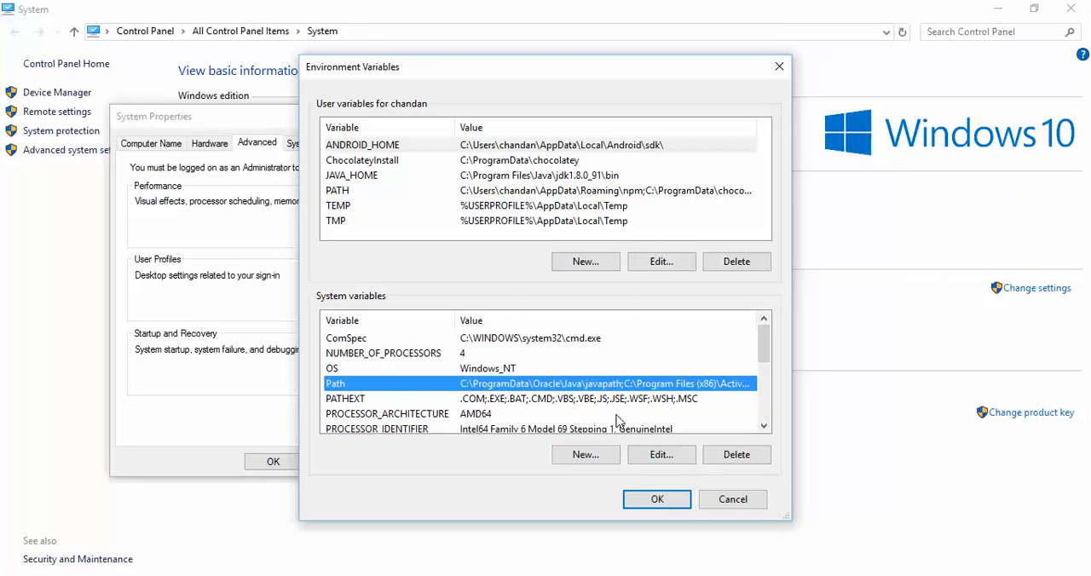
{"action": "mouse_move", "coordinate": [645, 433]}
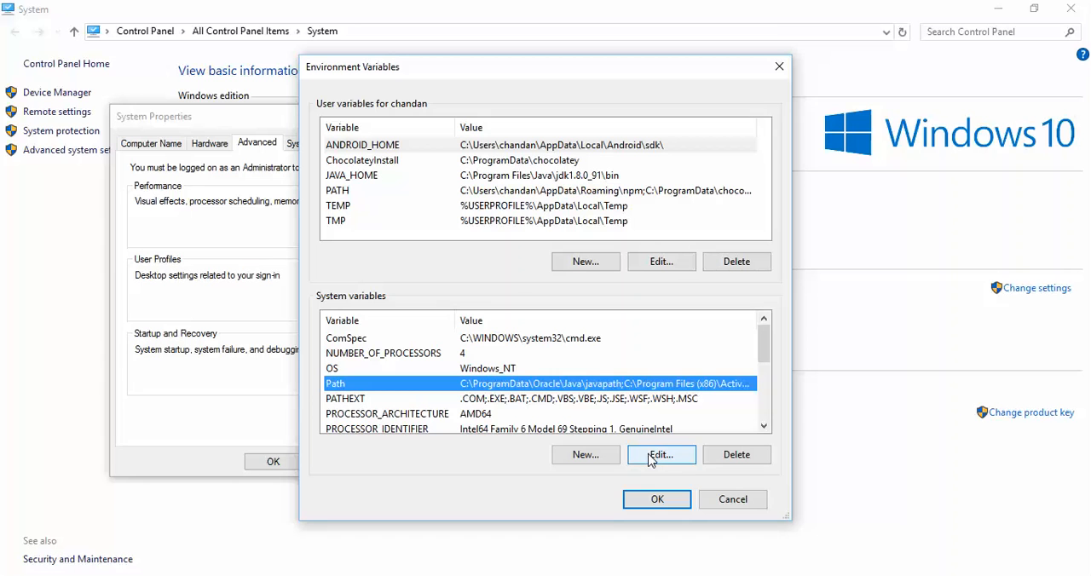
Edit the system Path and highlight the Android sdk platform-tools entry
{"action": "left_click", "coordinate": [662, 453]}
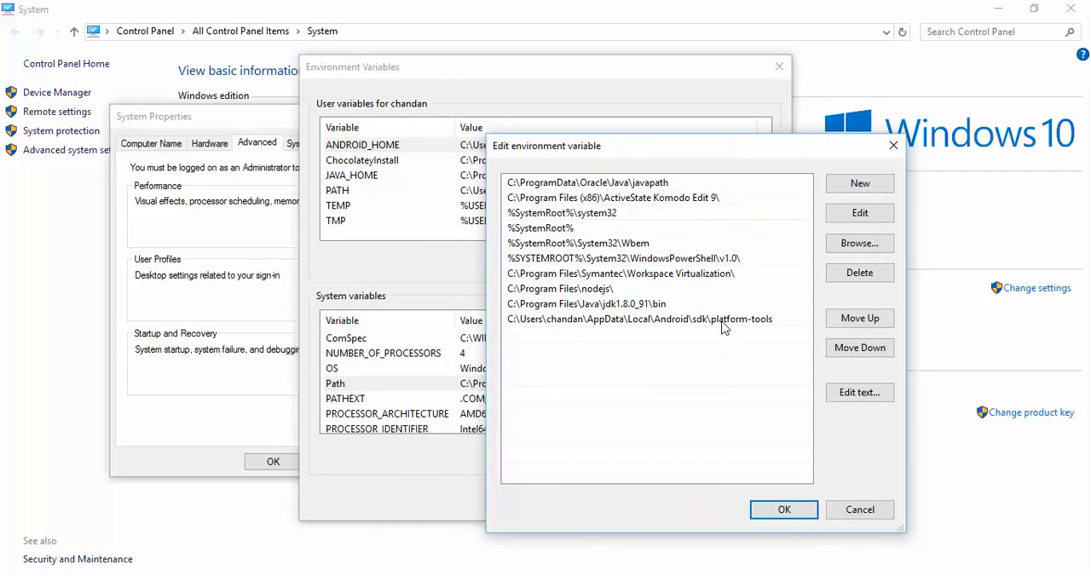
{"action": "left_click", "coordinate": [639, 319]}
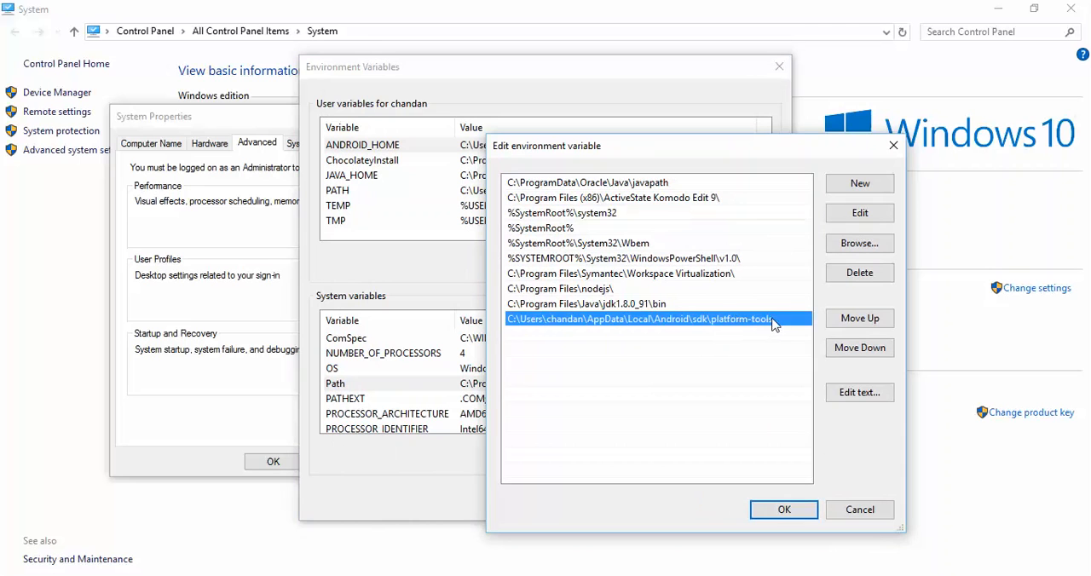
{"action": "mouse_move", "coordinate": [859, 184]}
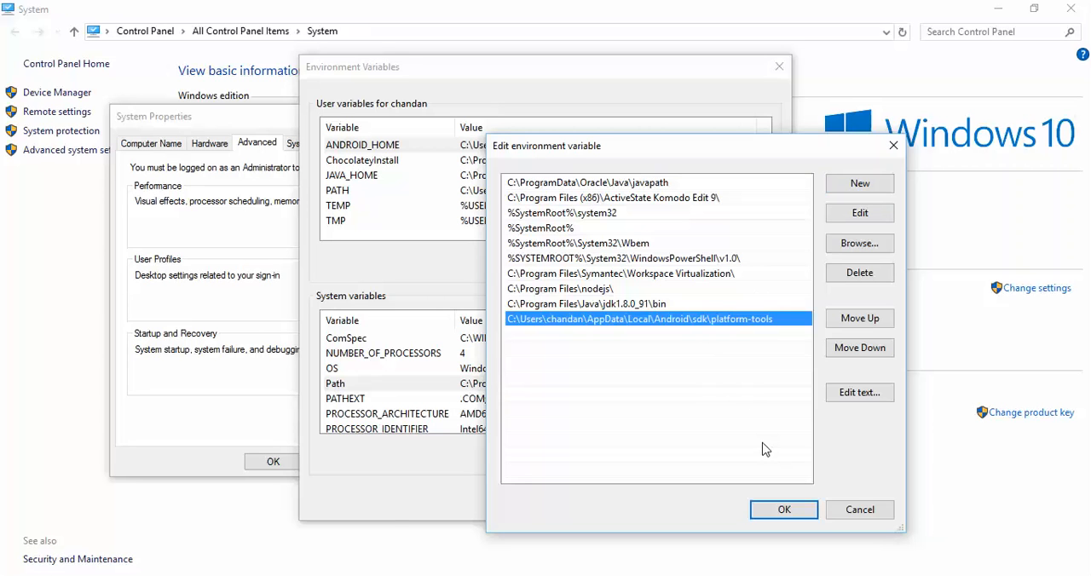
{"action": "mouse_move", "coordinate": [817, 330]}
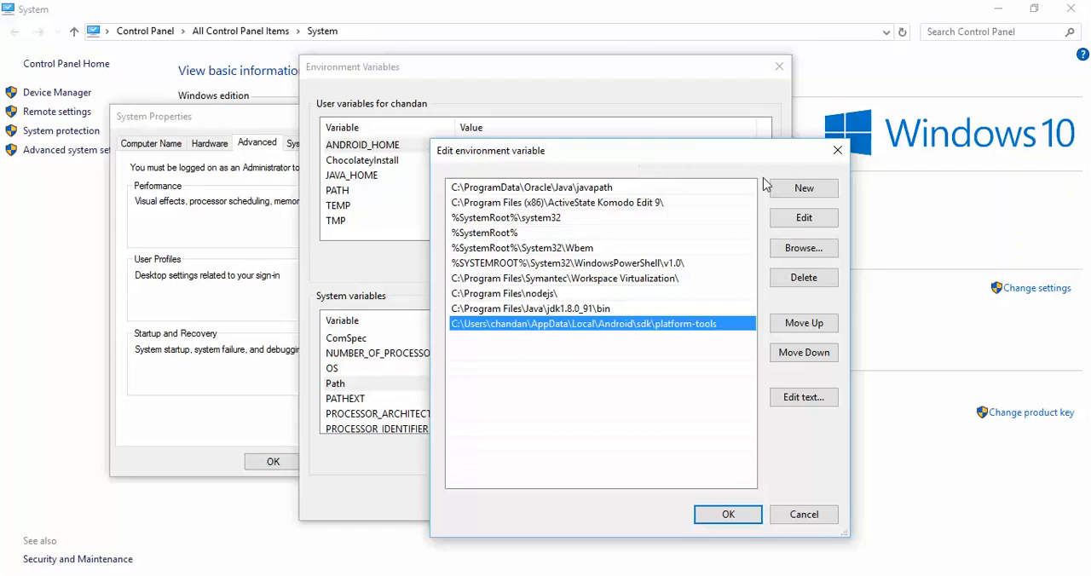
Close the Path list, then start and abandon a new user variable
{"action": "left_click", "coordinate": [727, 515]}
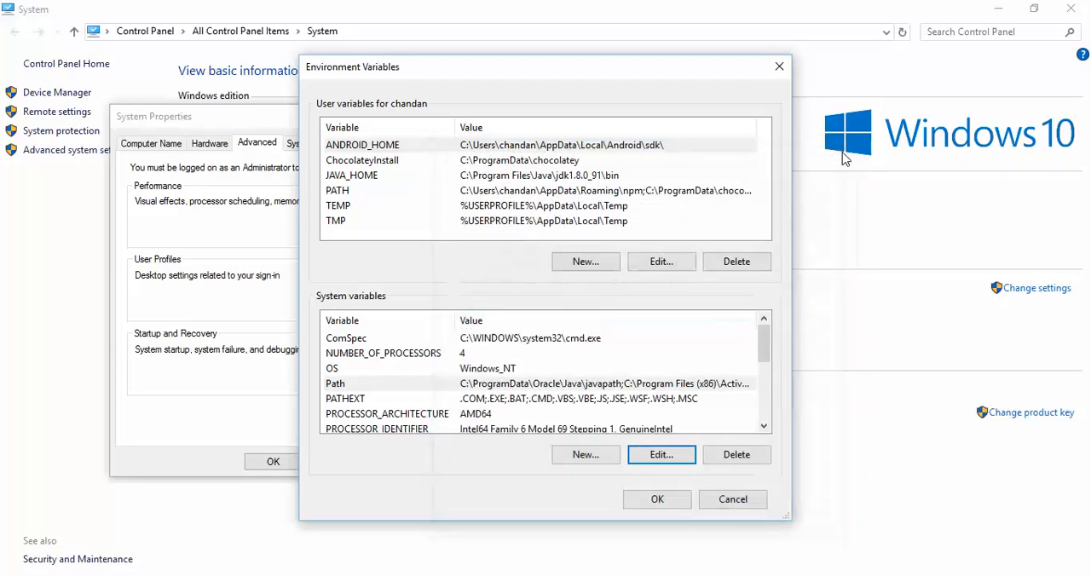
{"action": "mouse_move", "coordinate": [629, 258]}
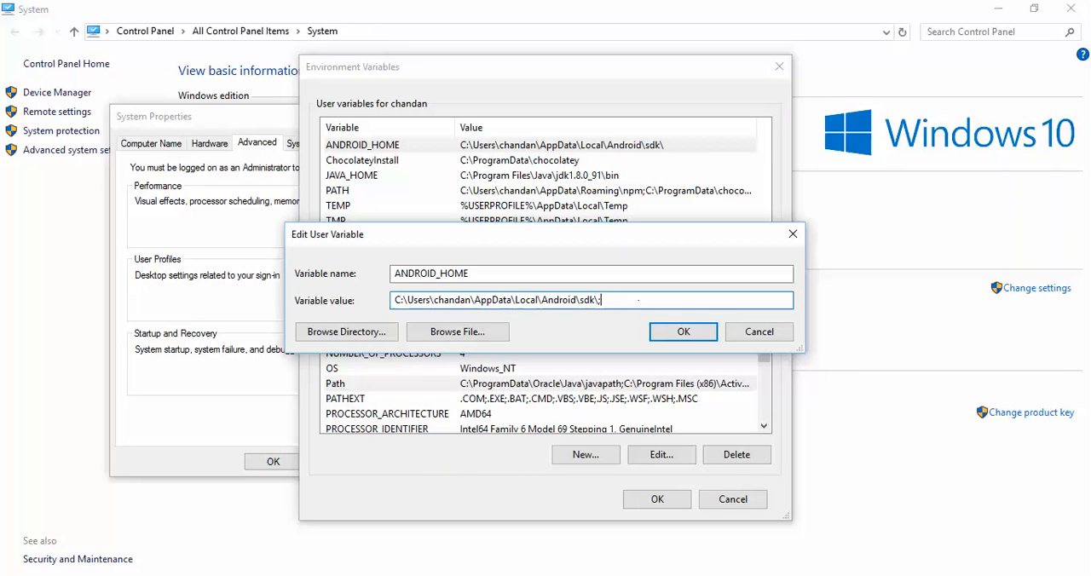
{"action": "key", "text": "Backspace"}
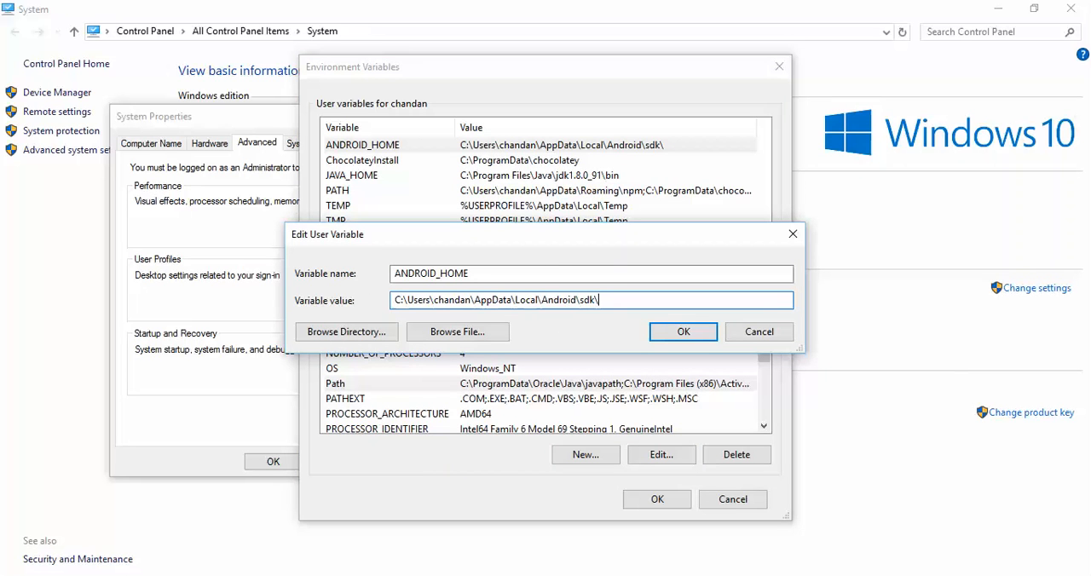
{"action": "left_click", "coordinate": [682, 331]}
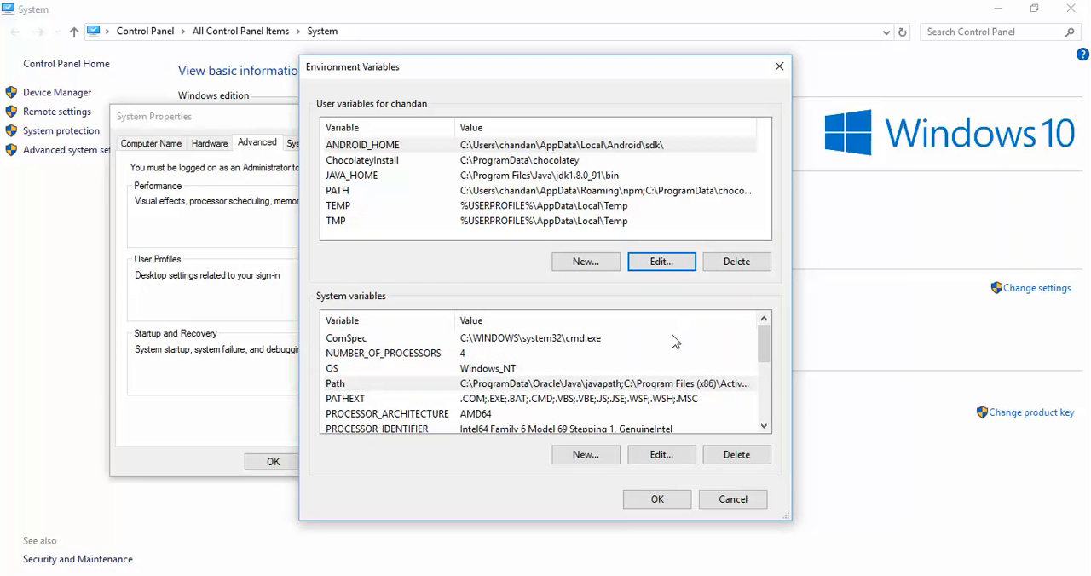
{"action": "mouse_move", "coordinate": [478, 167]}
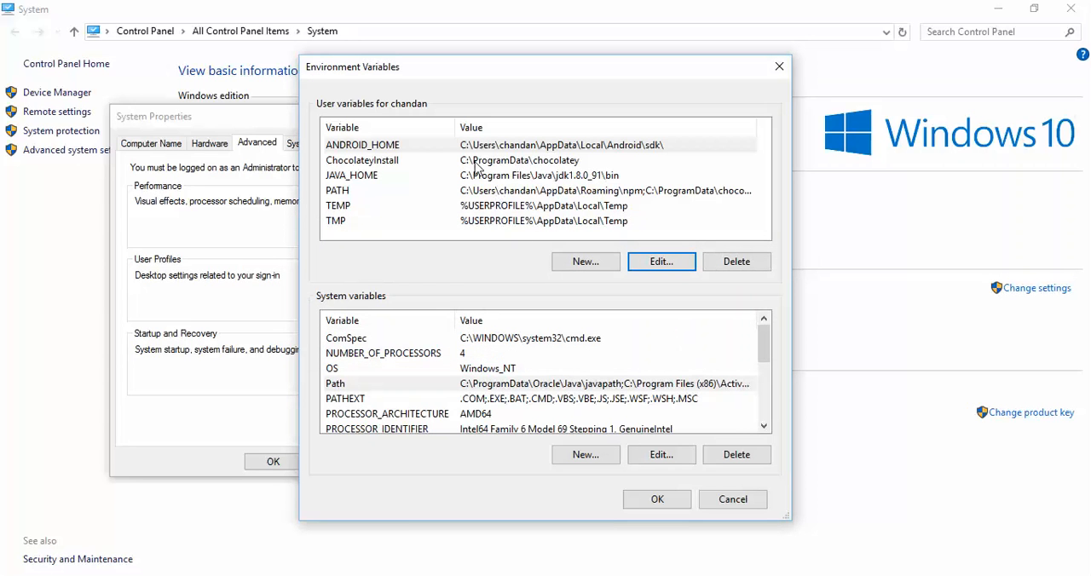
{"action": "mouse_move", "coordinate": [413, 151]}
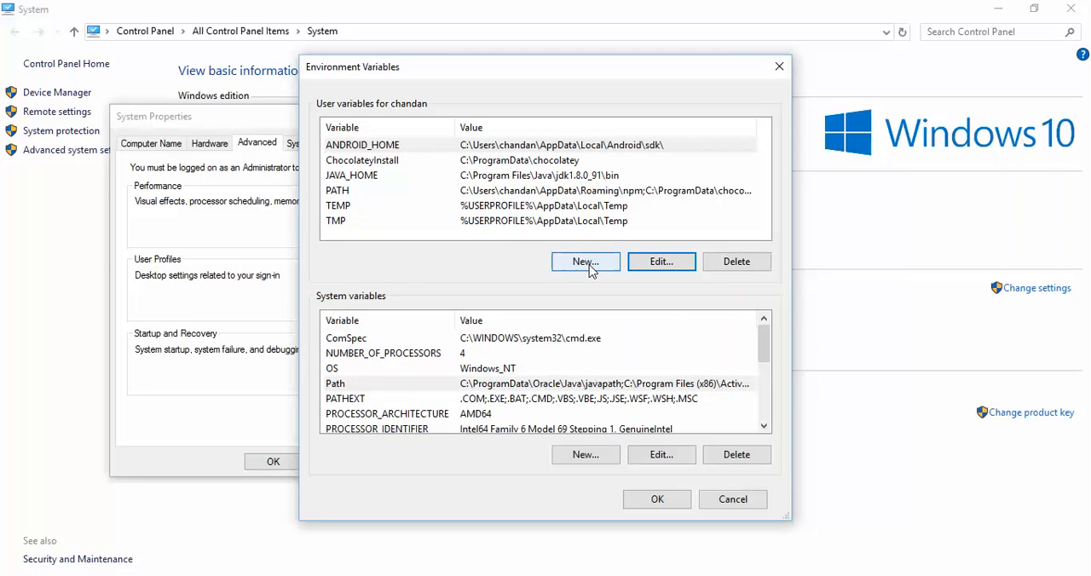
{"action": "left_click", "coordinate": [585, 262]}
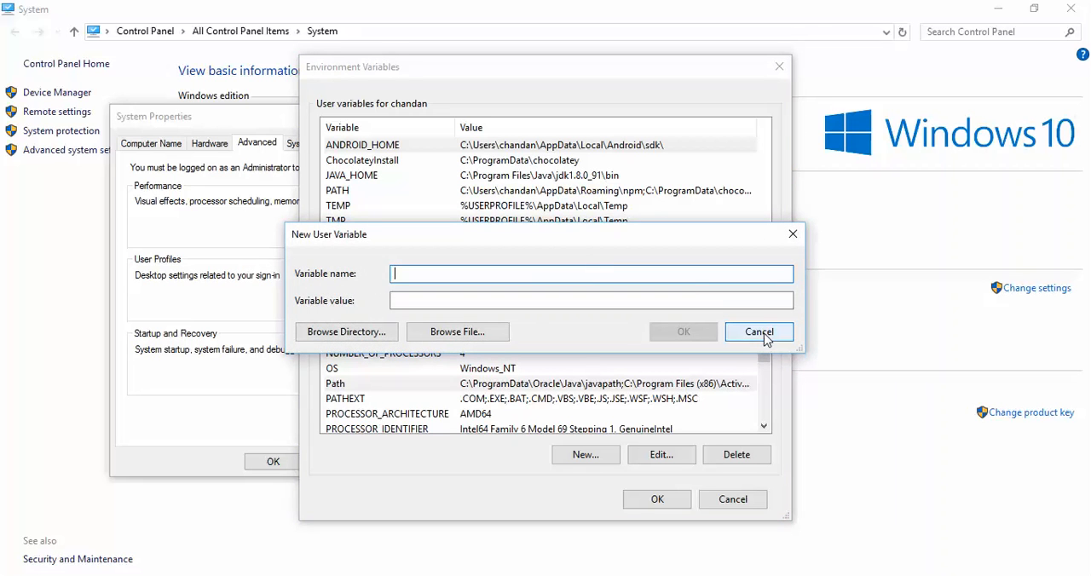
{"action": "left_click", "coordinate": [757, 331]}
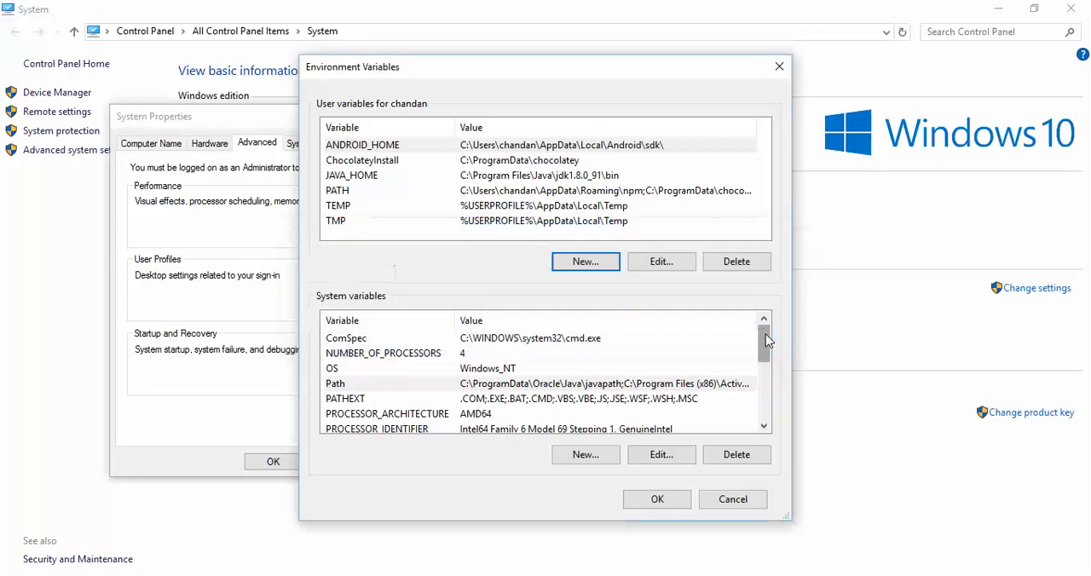
Review ANDROID_HOME's value, confirming it holds the Android sdk folder path
{"action": "left_click", "coordinate": [361, 143]}
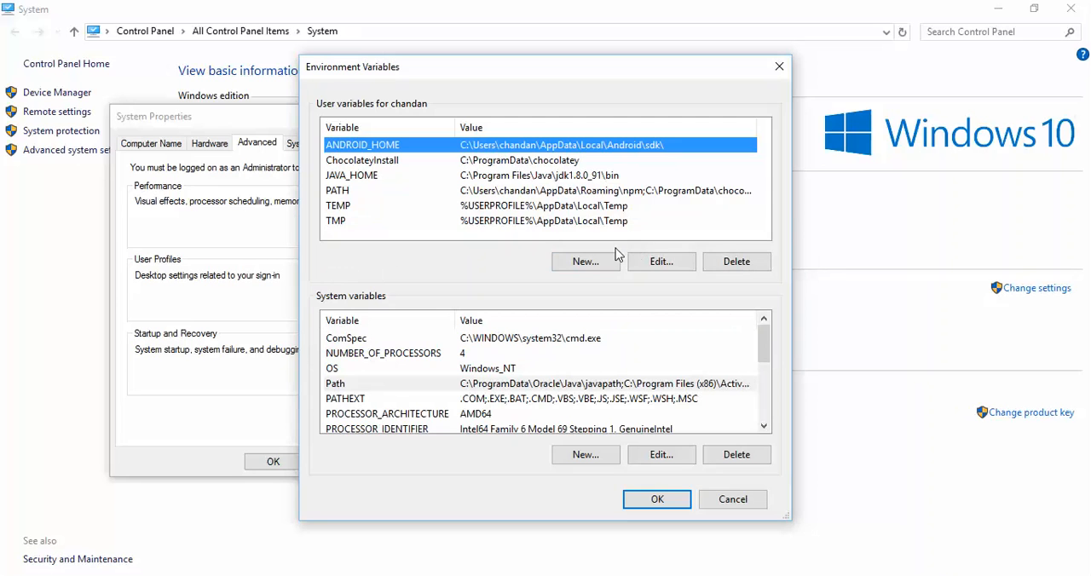
{"action": "left_click", "coordinate": [662, 263]}
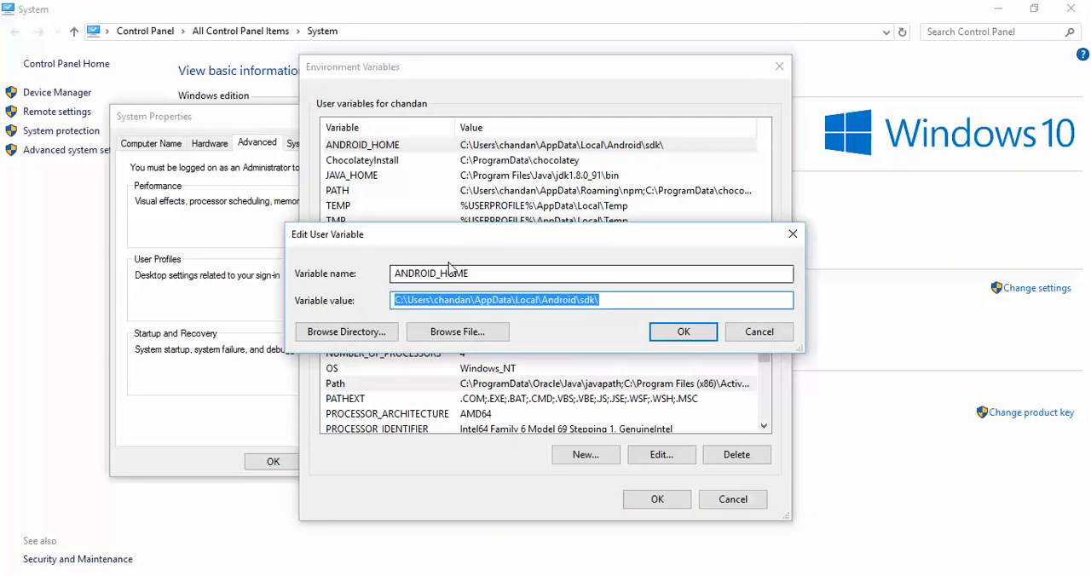
{"action": "left_click", "coordinate": [623, 300]}
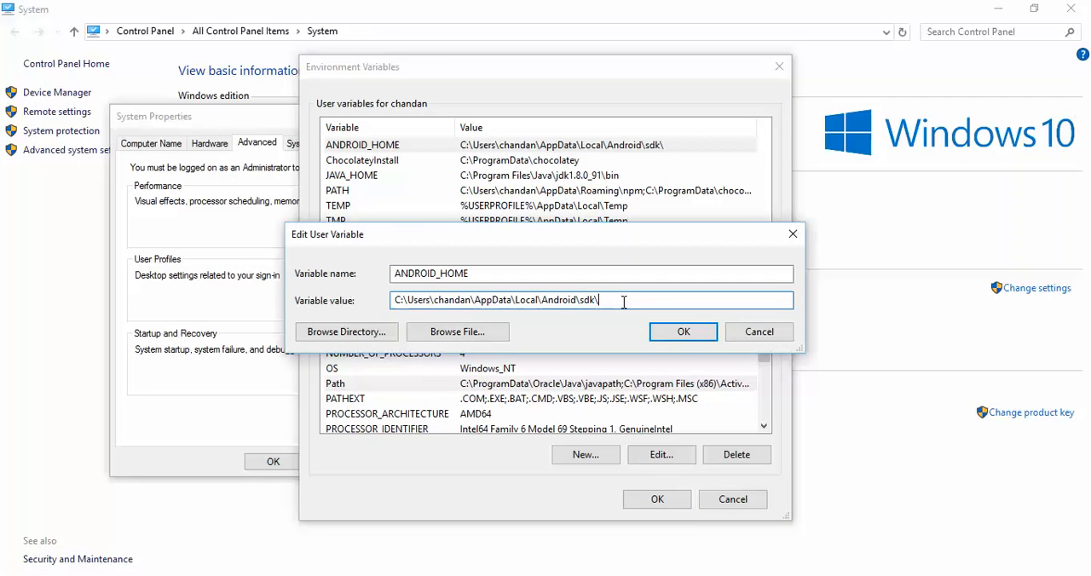
{"action": "mouse_move", "coordinate": [628, 300]}
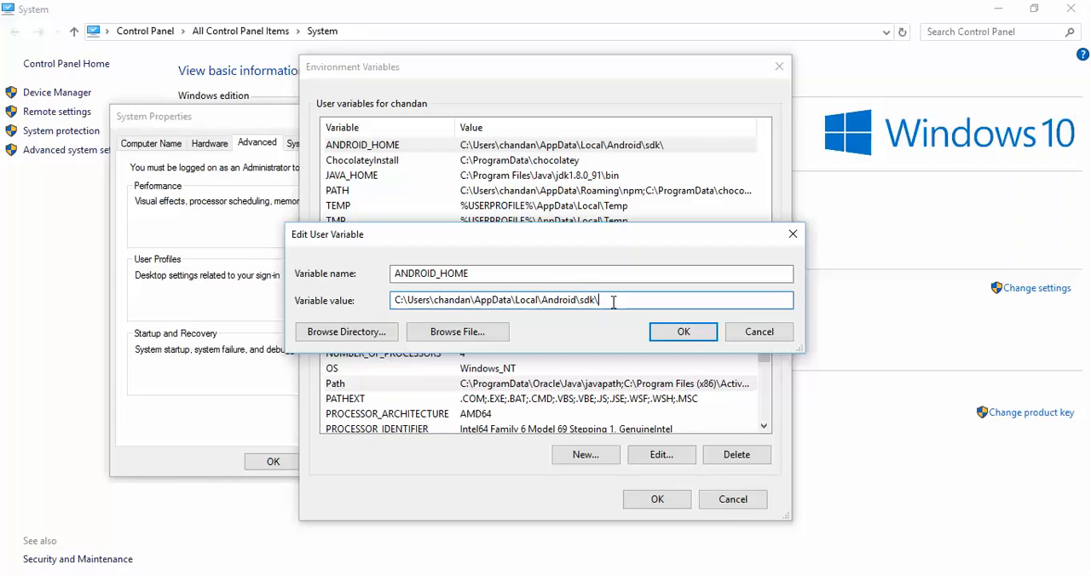
{"action": "left_click", "coordinate": [682, 331]}
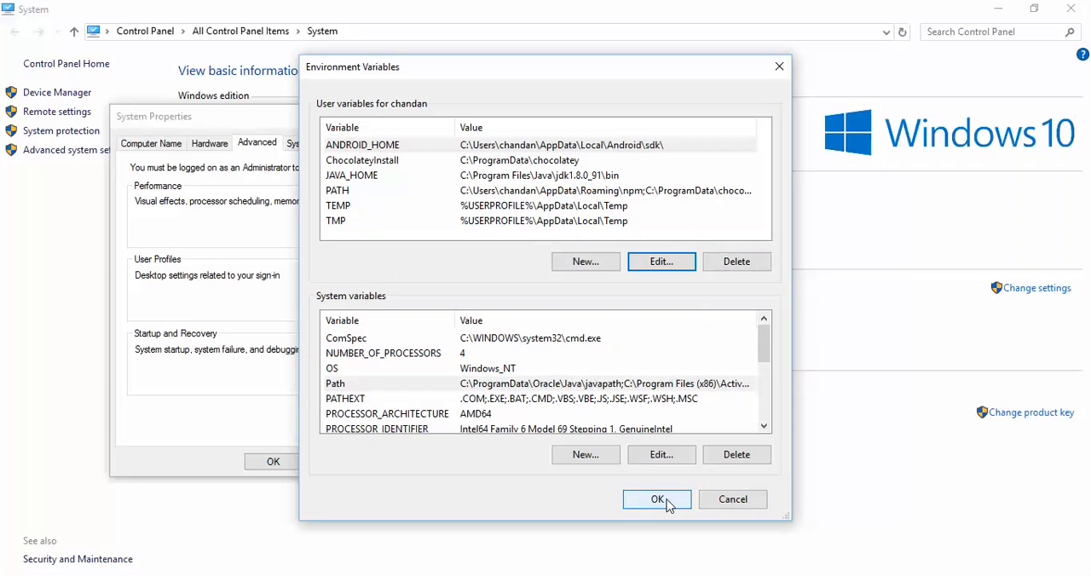
Save the environment variables and run adb in Command Prompt to see its help text
{"action": "left_click", "coordinate": [656, 500]}
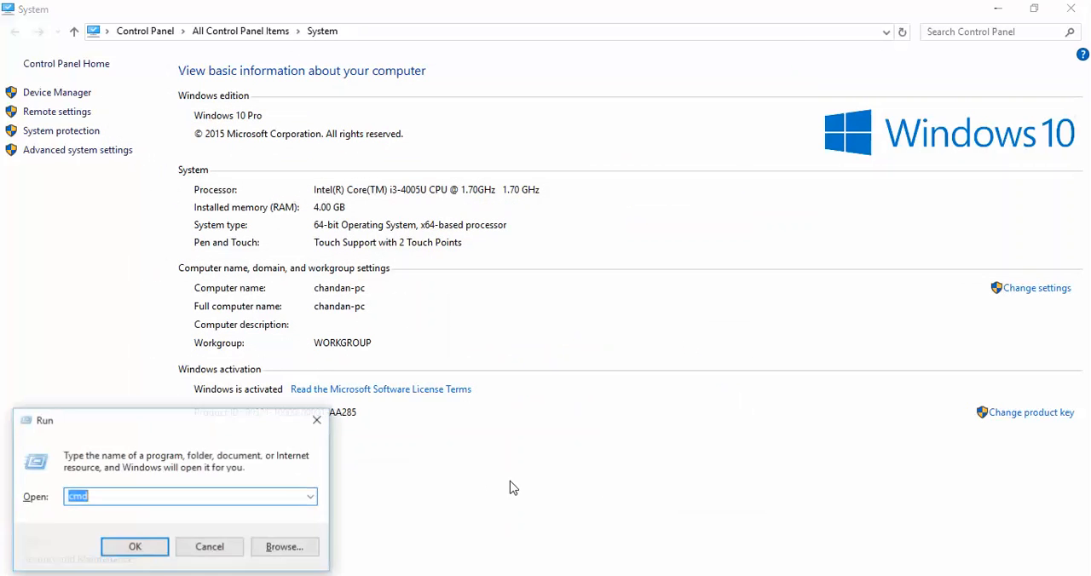
{"action": "left_click", "coordinate": [133, 545]}
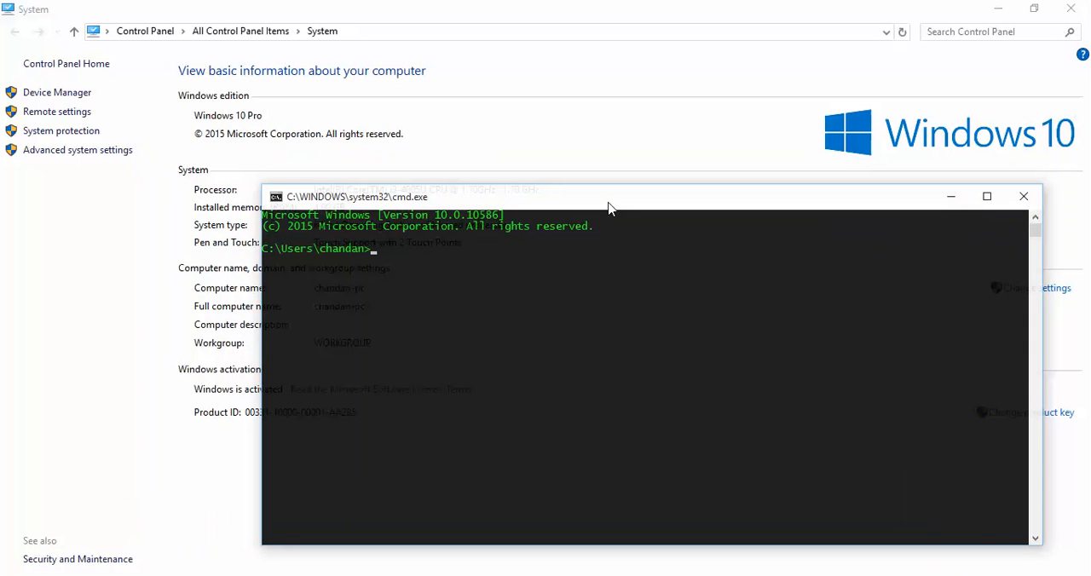
{"action": "type", "text": "ad"}
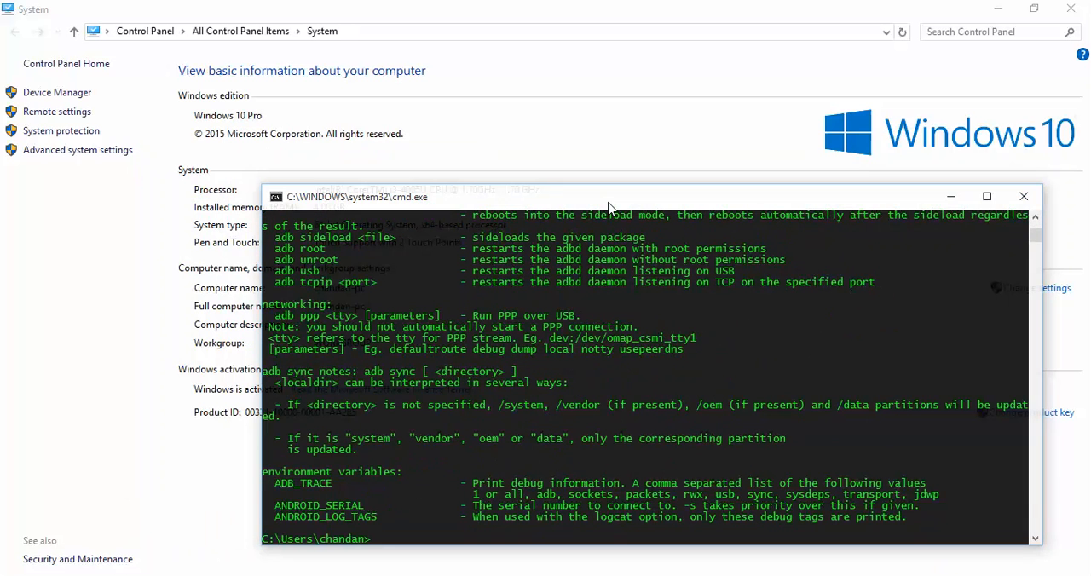
{"action": "mouse_move", "coordinate": [668, 164]}
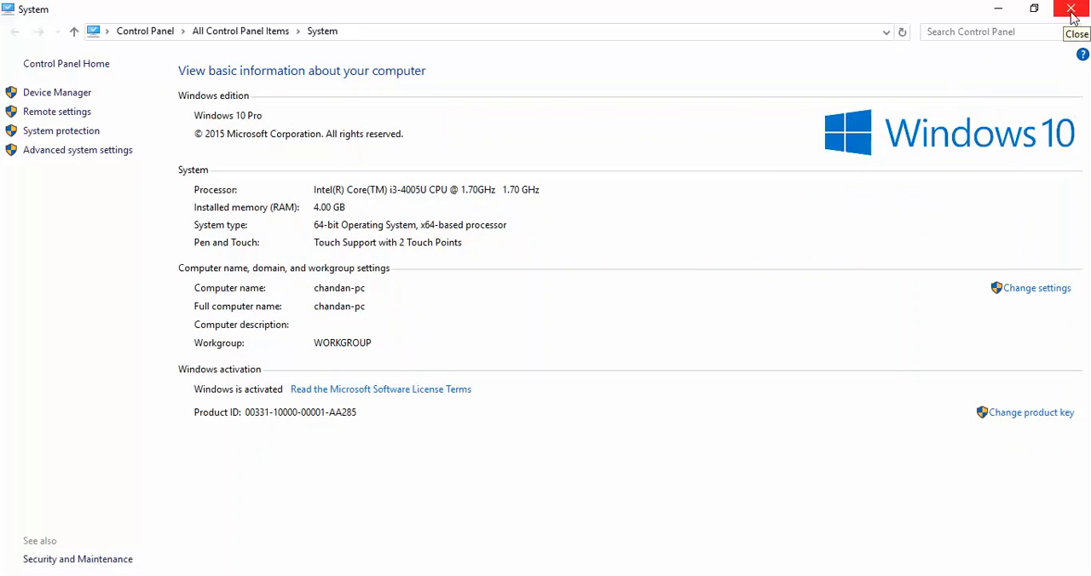
Close the System window, returning to the desktop
{"action": "left_click", "coordinate": [1073, 10]}
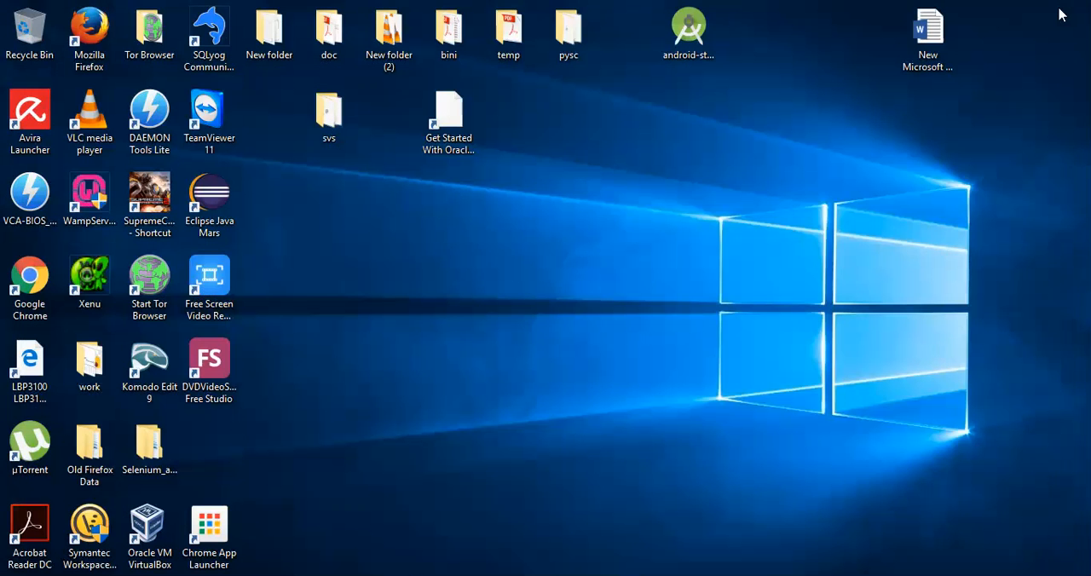
{"action": "mouse_move", "coordinate": [711, 263]}
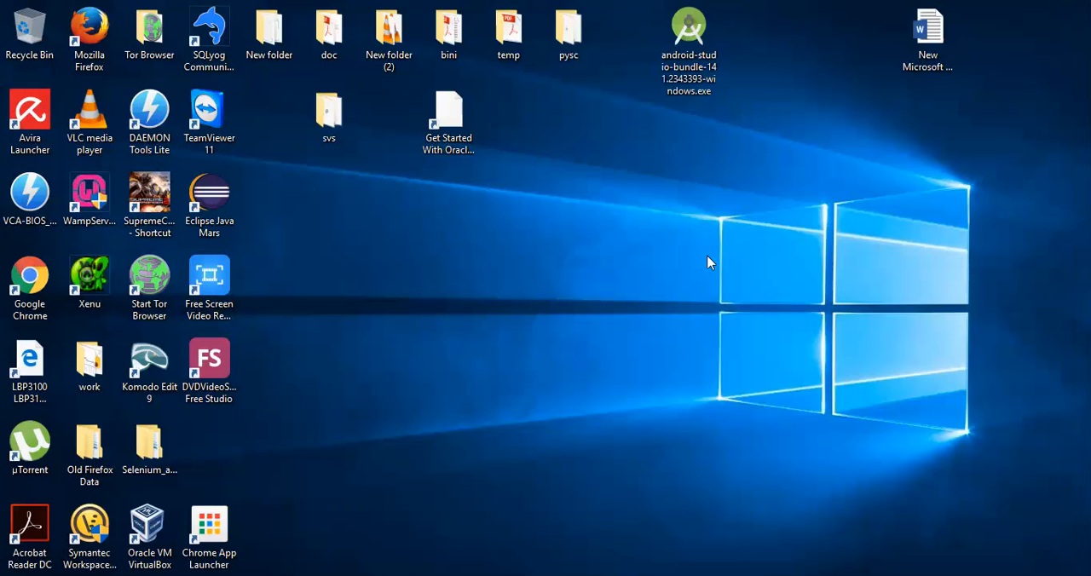
{"action": "mouse_move", "coordinate": [641, 525]}
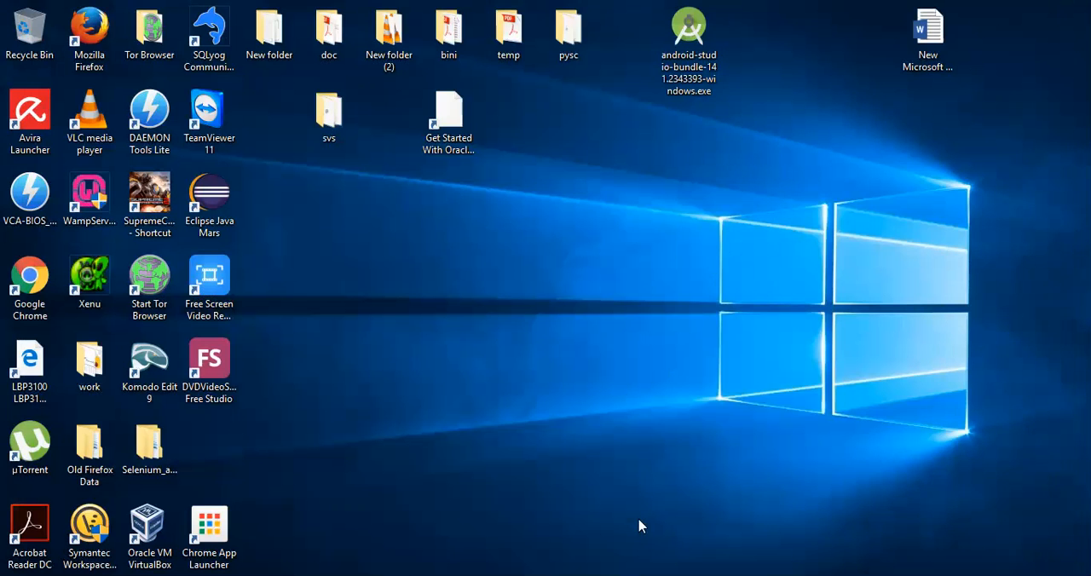
{"action": "mouse_move", "coordinate": [657, 555]}
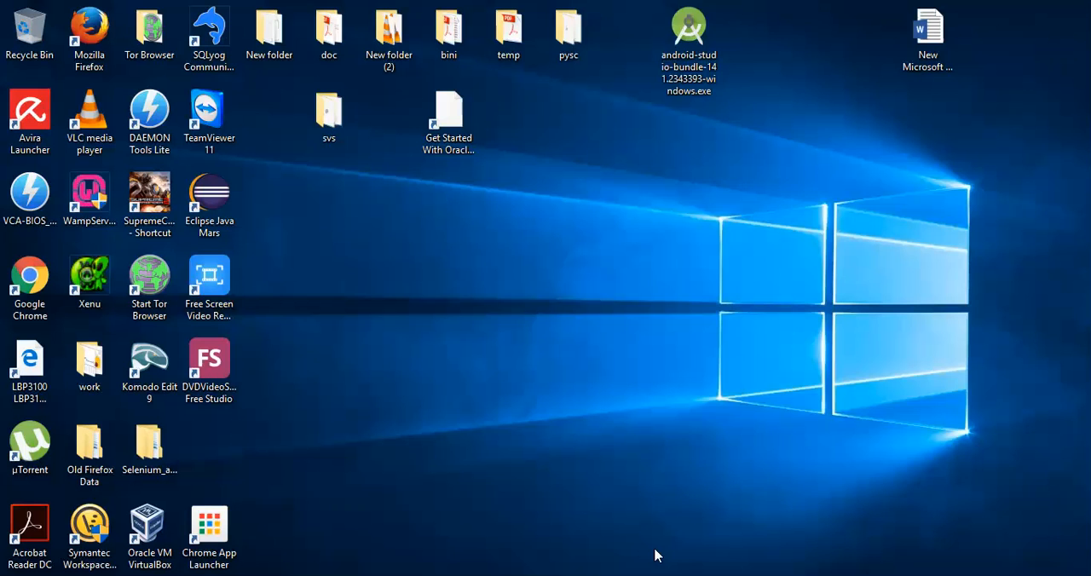
{"action": "mouse_move", "coordinate": [694, 430]}
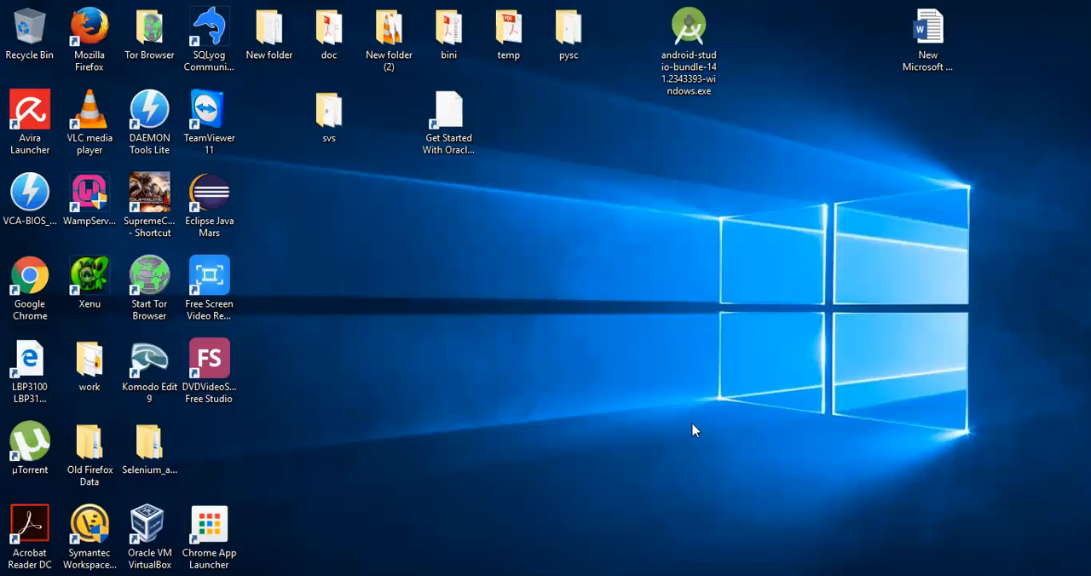